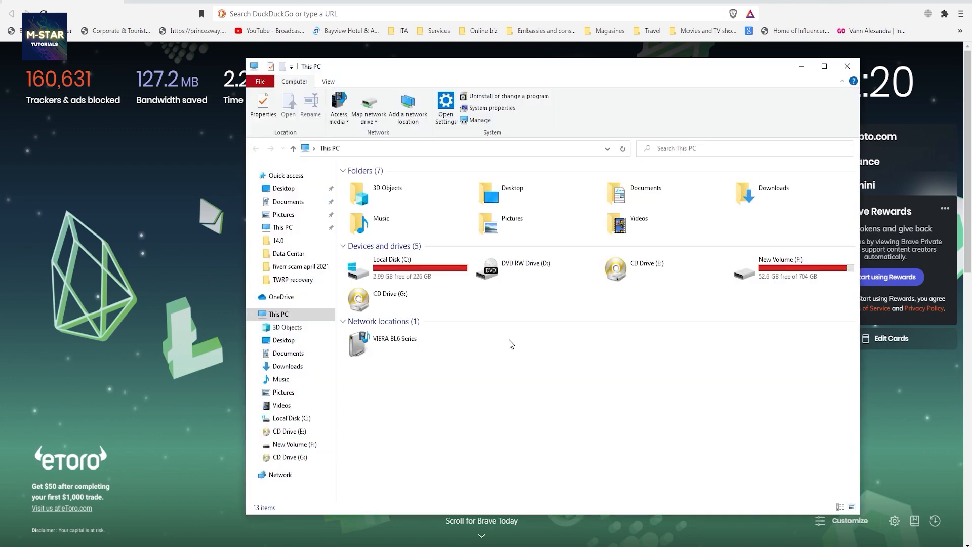
# Request the computer's system properties from empty space in the This PC view
pyautogui.rightClick(509, 344)
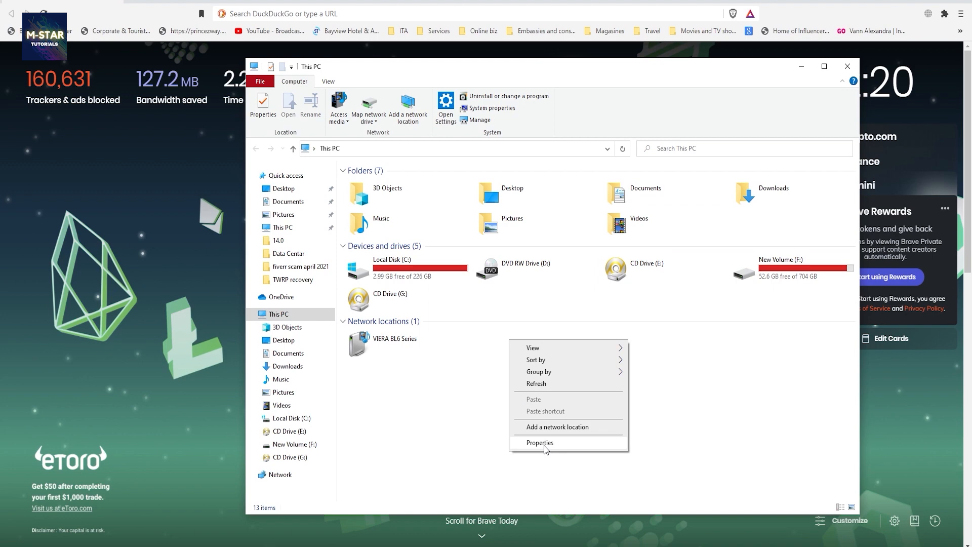
pyautogui.click(540, 443)
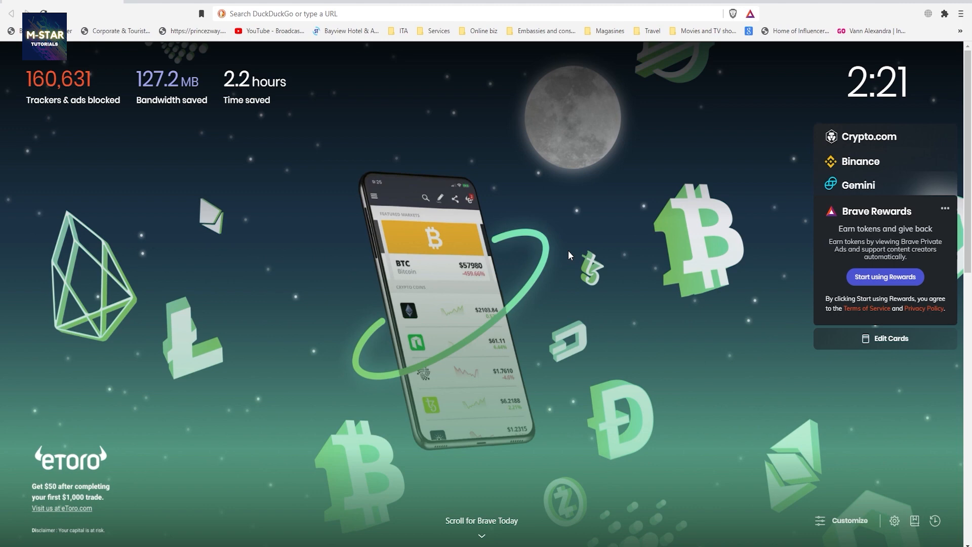
# Launch Device Manager via Win+X and reveal the Realtek PCIe GbE Family Controller under Network adapters
pyautogui.press('Win+X')
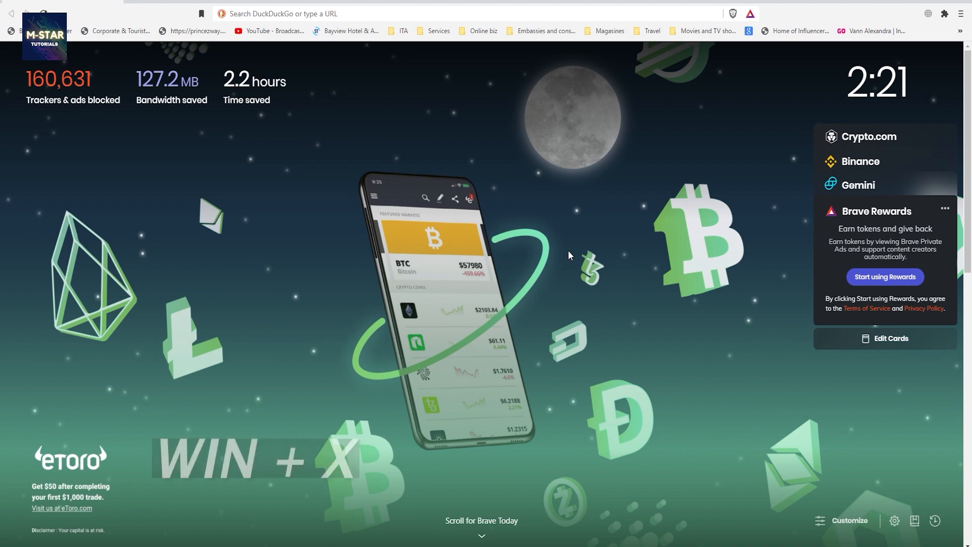
pyautogui.press('Win+x')
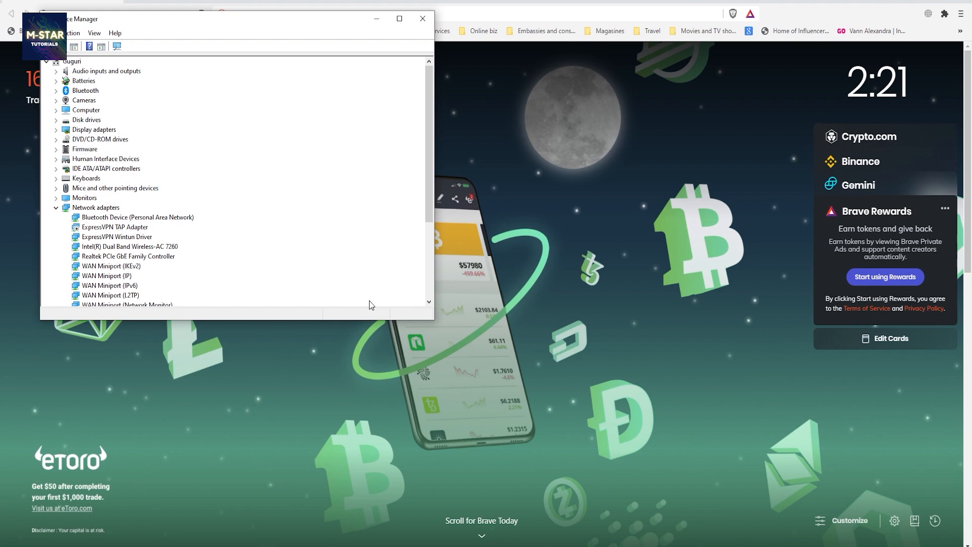
pyautogui.moveTo(160, 216)
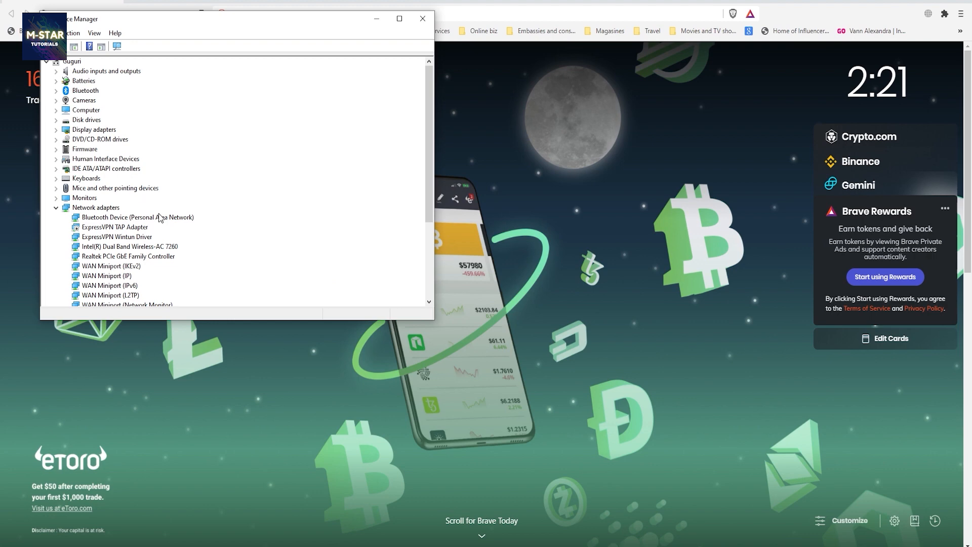
pyautogui.moveTo(213, 211)
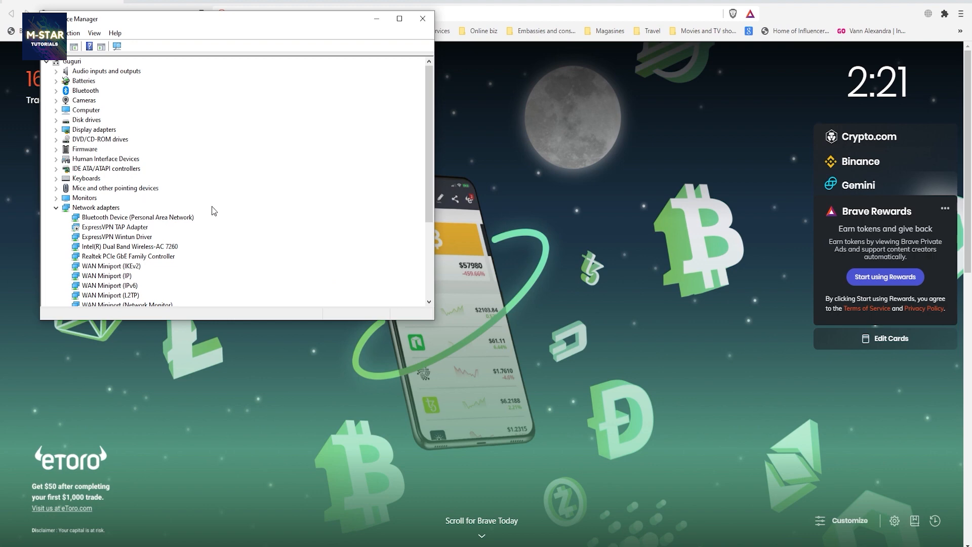
pyautogui.scroll(-3)
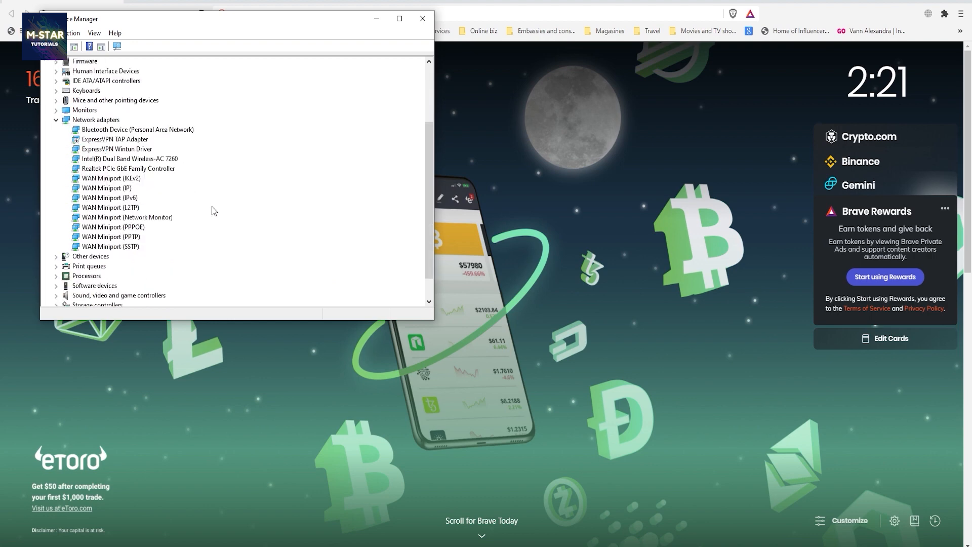
pyautogui.moveTo(169, 175)
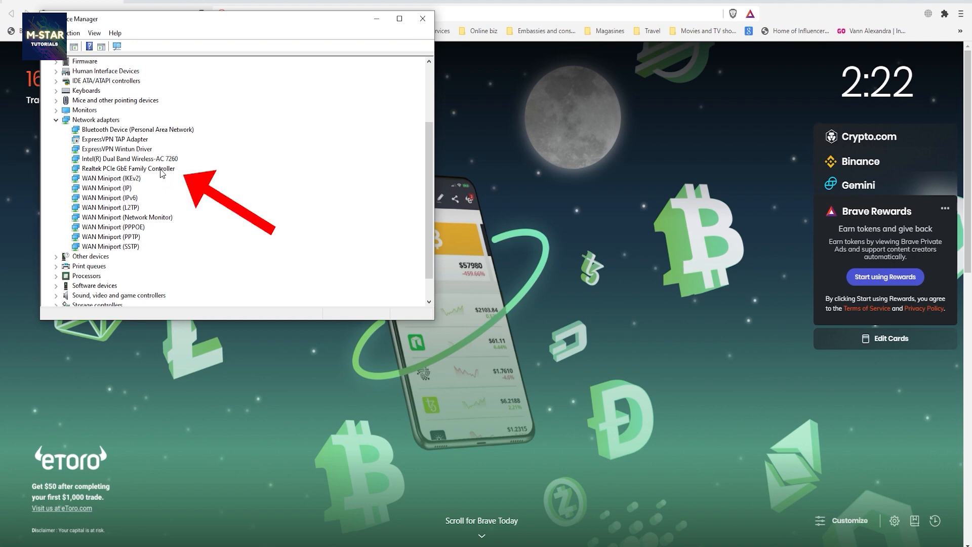
# Enter a custom Network Address value for the Realtek PCIe GbE Family Controller and confirm with OK
pyautogui.doubleClick(127, 169)
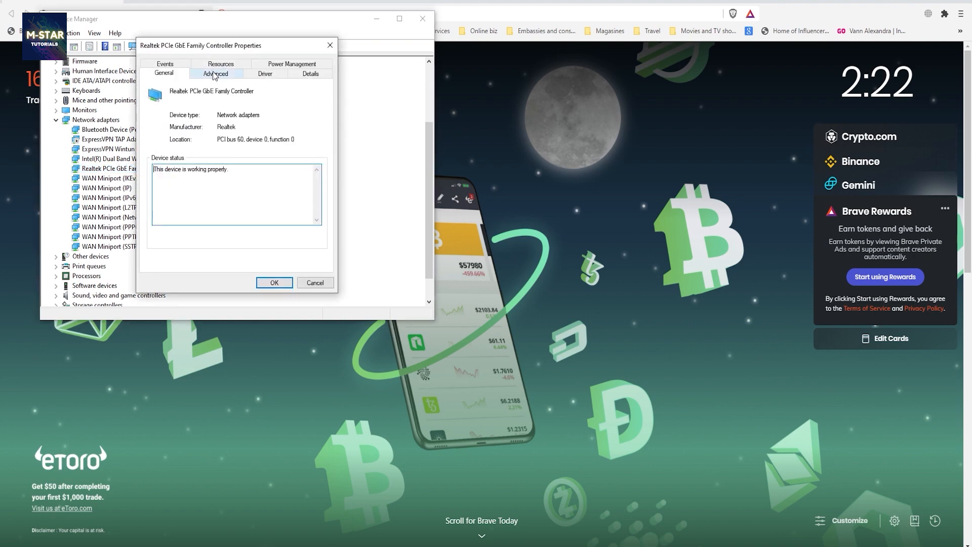
pyautogui.click(216, 73)
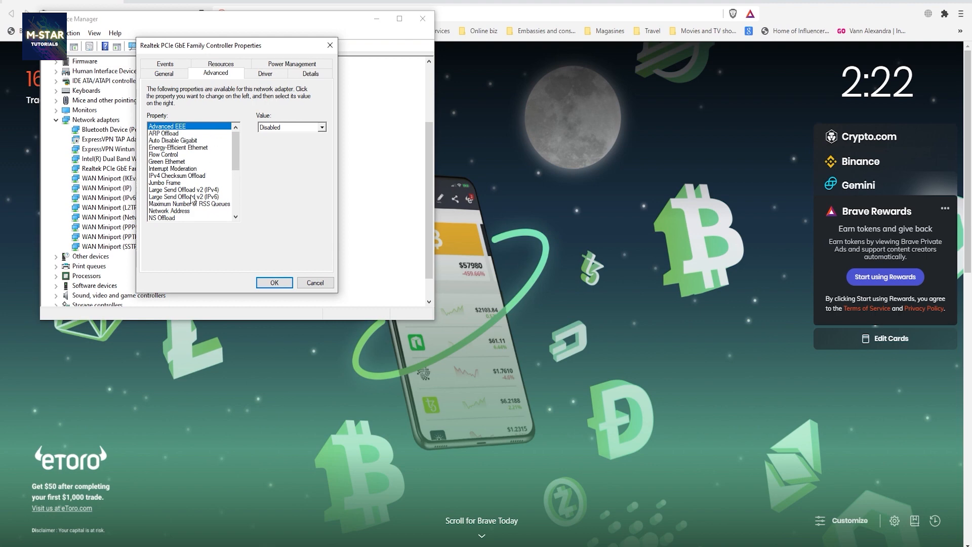
pyautogui.click(169, 211)
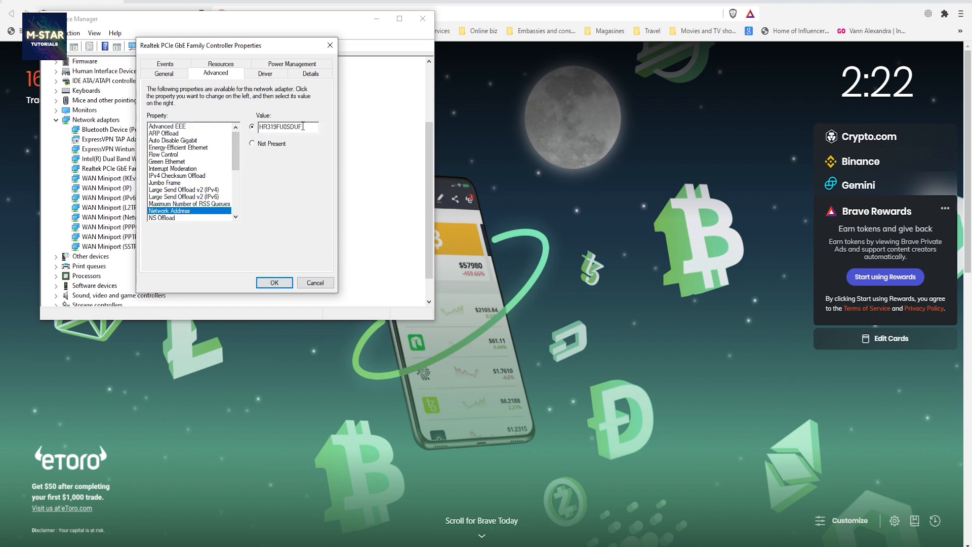
pyautogui.click(252, 144)
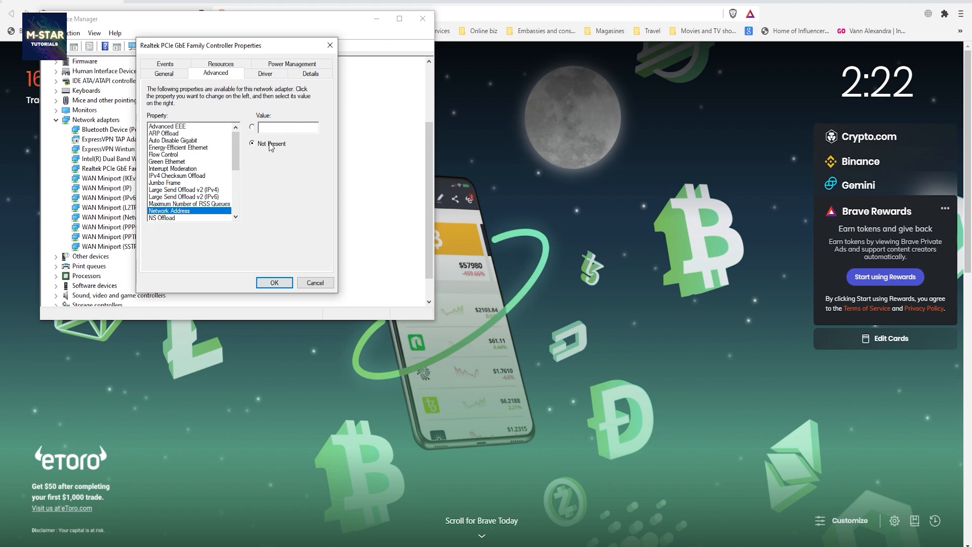
pyautogui.click(252, 128)
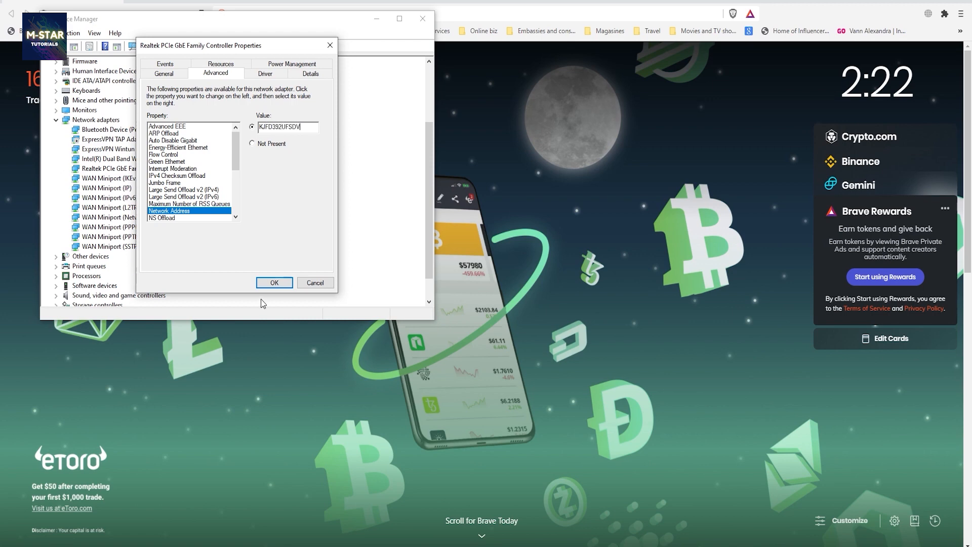
pyautogui.click(274, 283)
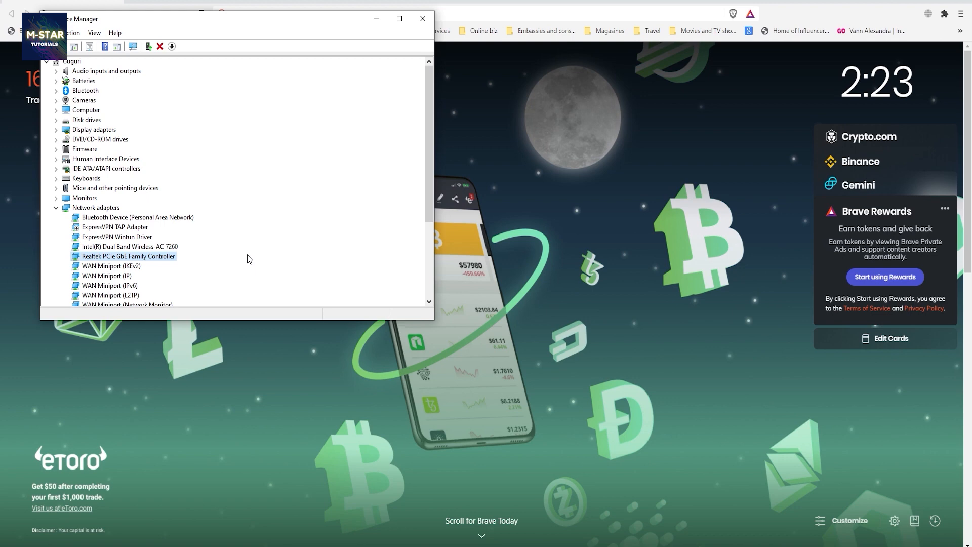
pyautogui.moveTo(370, 125)
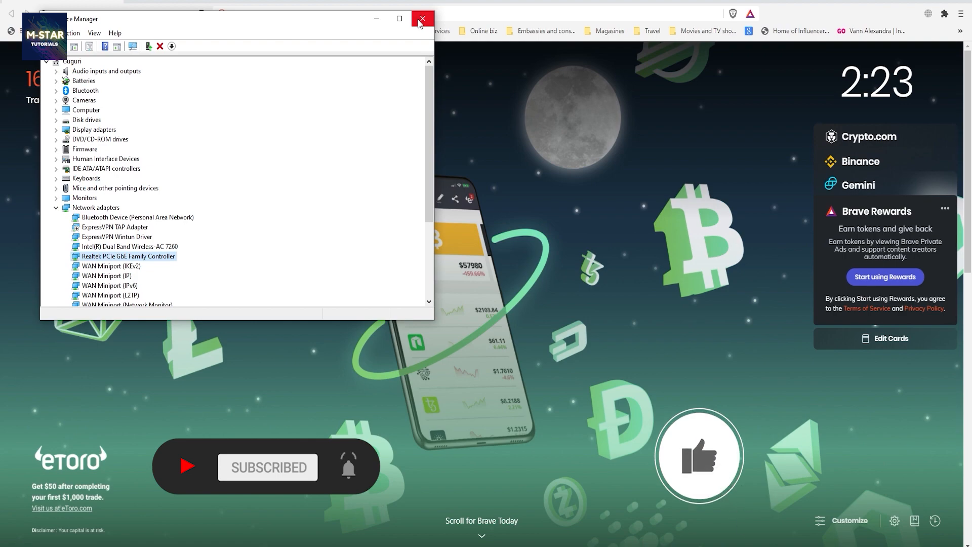
# Close the Device Manager window, returning to the browser
pyautogui.click(423, 19)
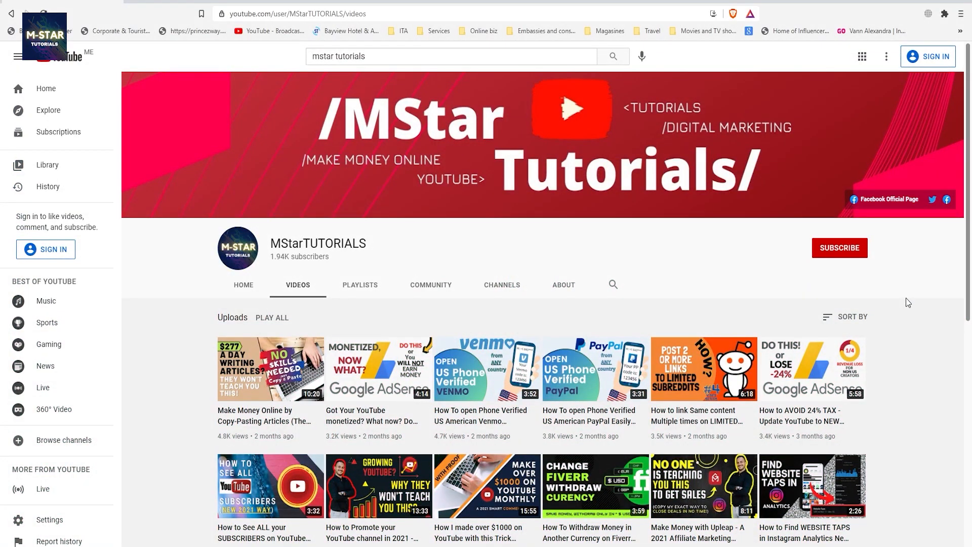
pyautogui.scroll(-3)
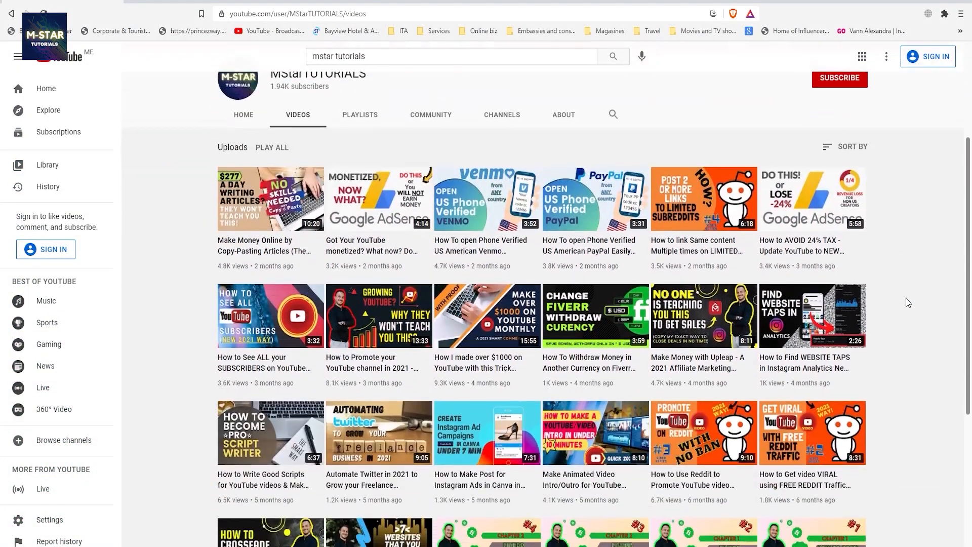
pyautogui.scroll(-3)
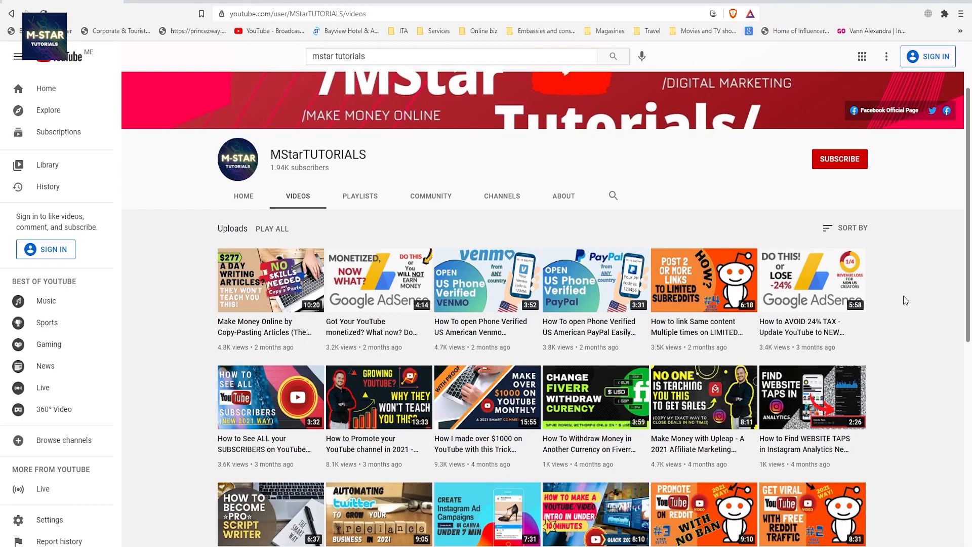
pyautogui.scroll(-3)
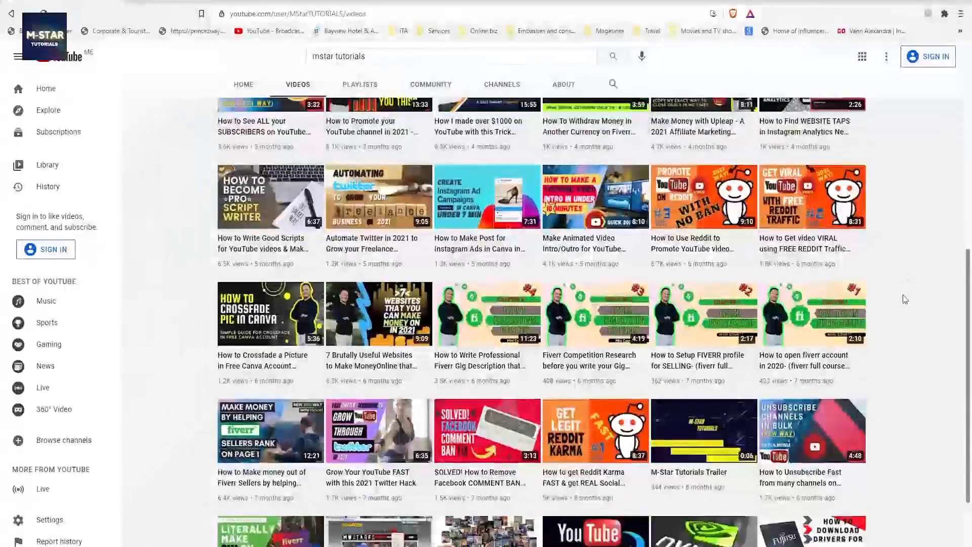
pyautogui.scroll(3)
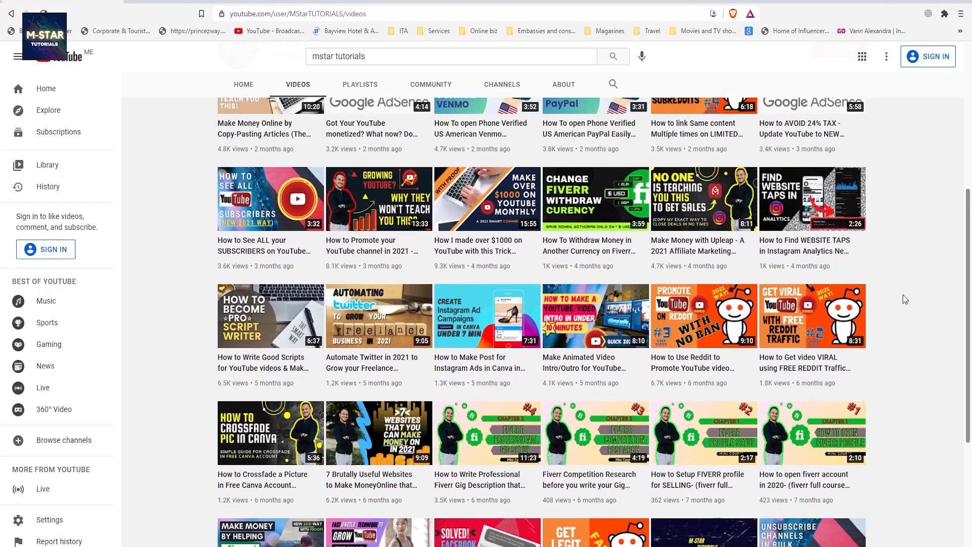
pyautogui.scroll(3)
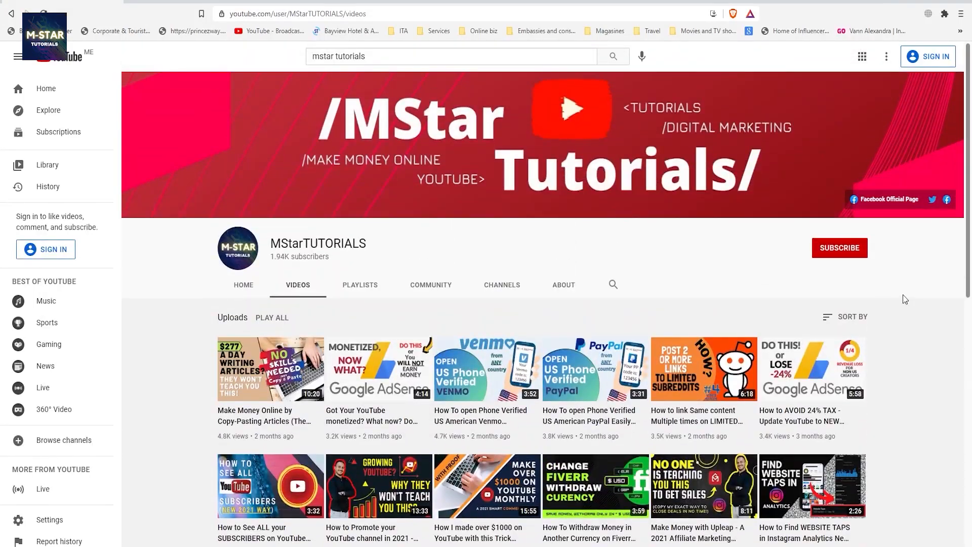